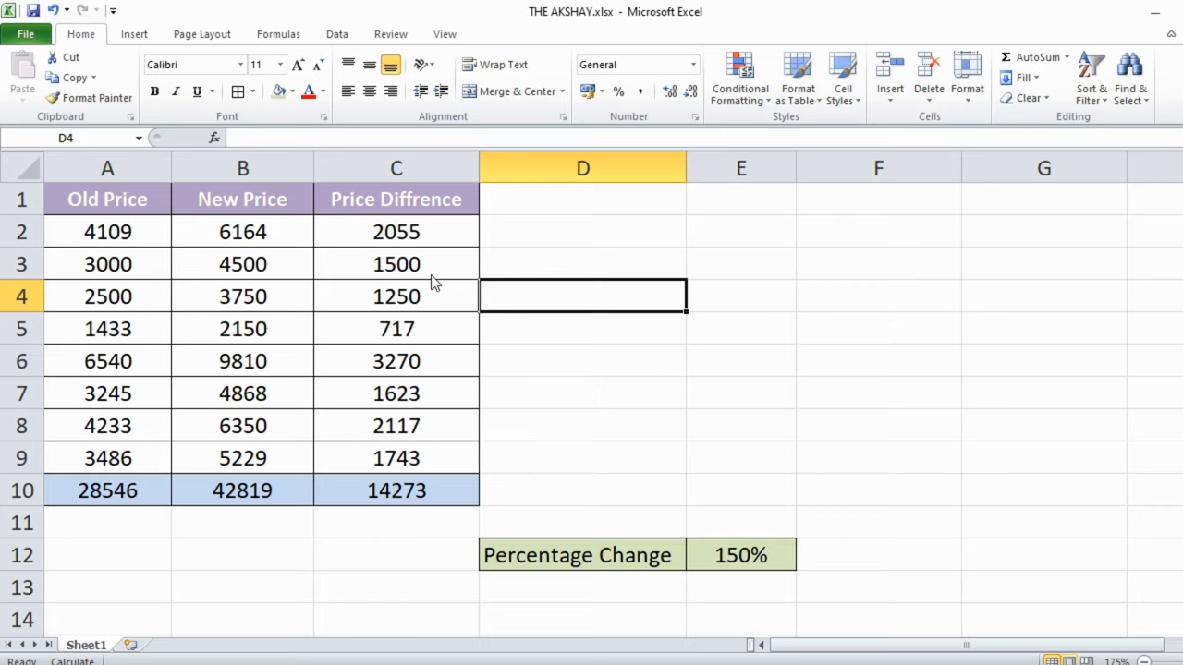
Step: Check the formulas in C2, C8, B10 and E12, then select the whole table from A1
left_click(397, 231)
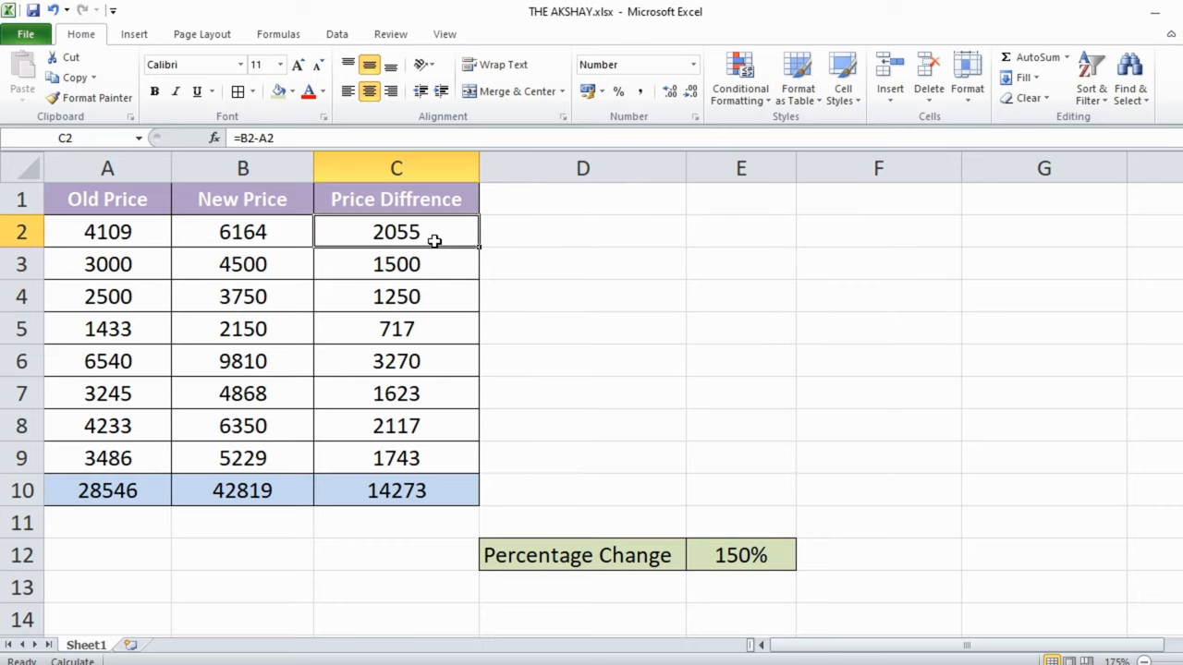
left_click(397, 425)
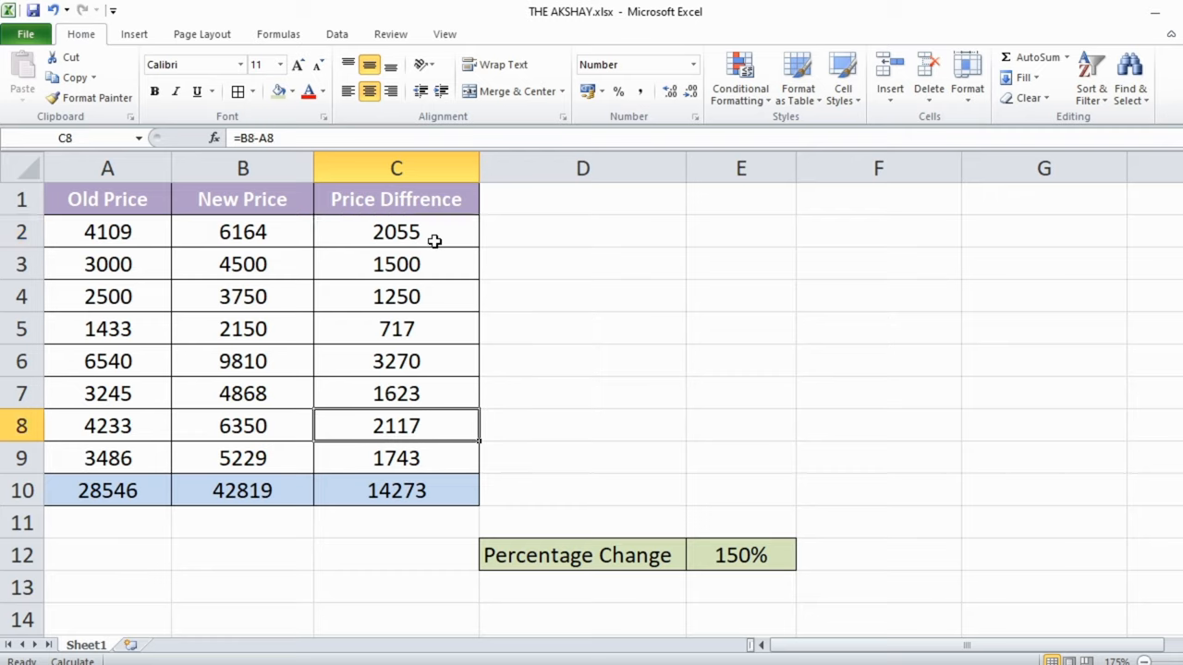
left_click(242, 490)
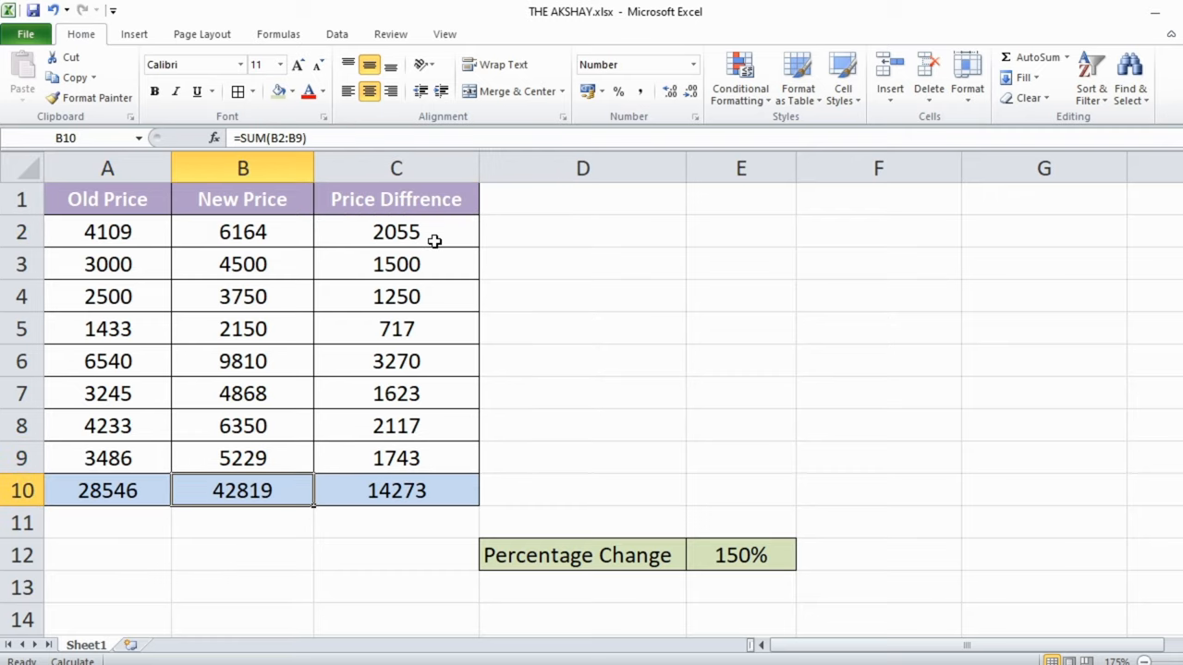
left_click(740, 555)
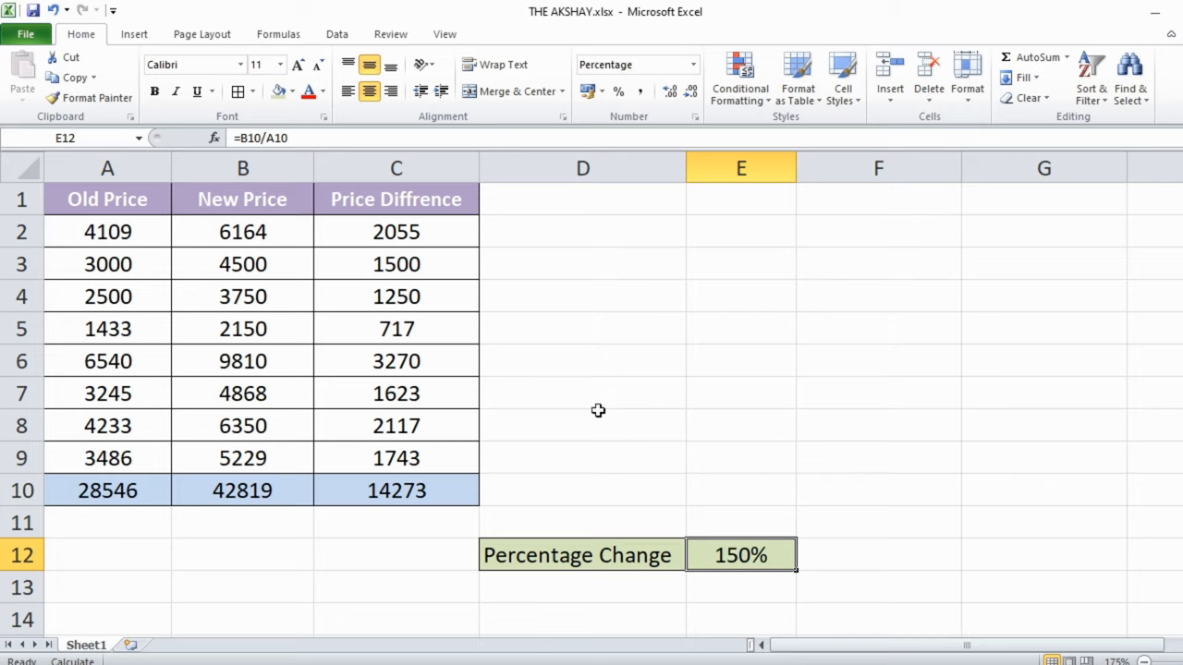
mouse_move(480, 291)
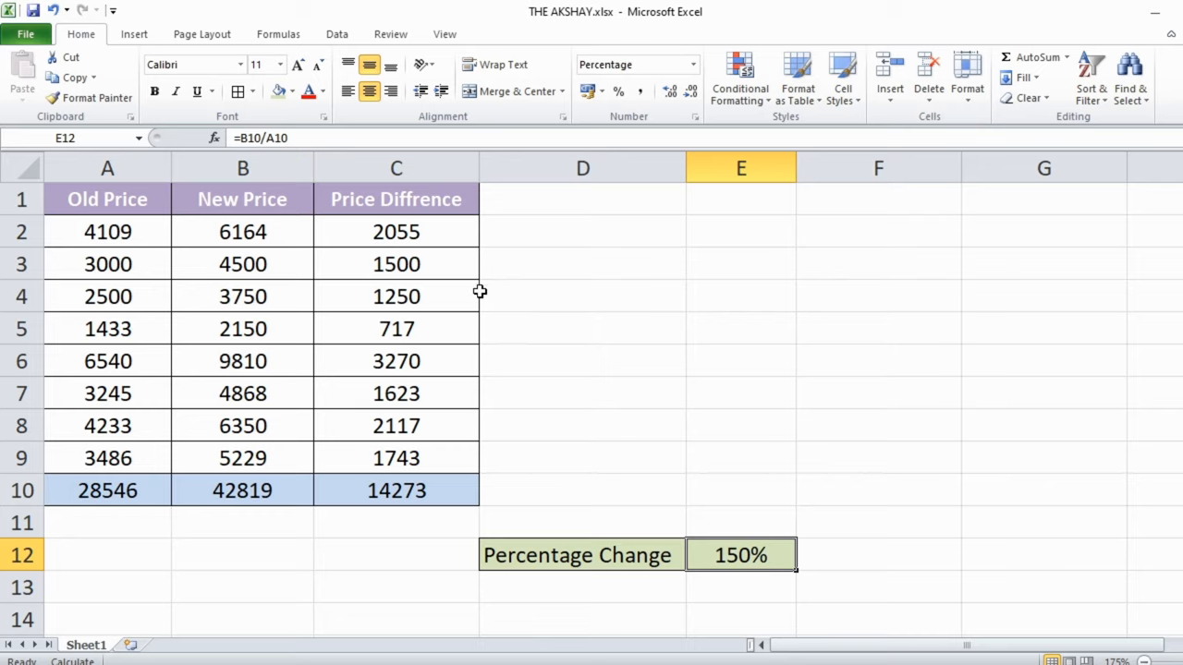
mouse_move(461, 284)
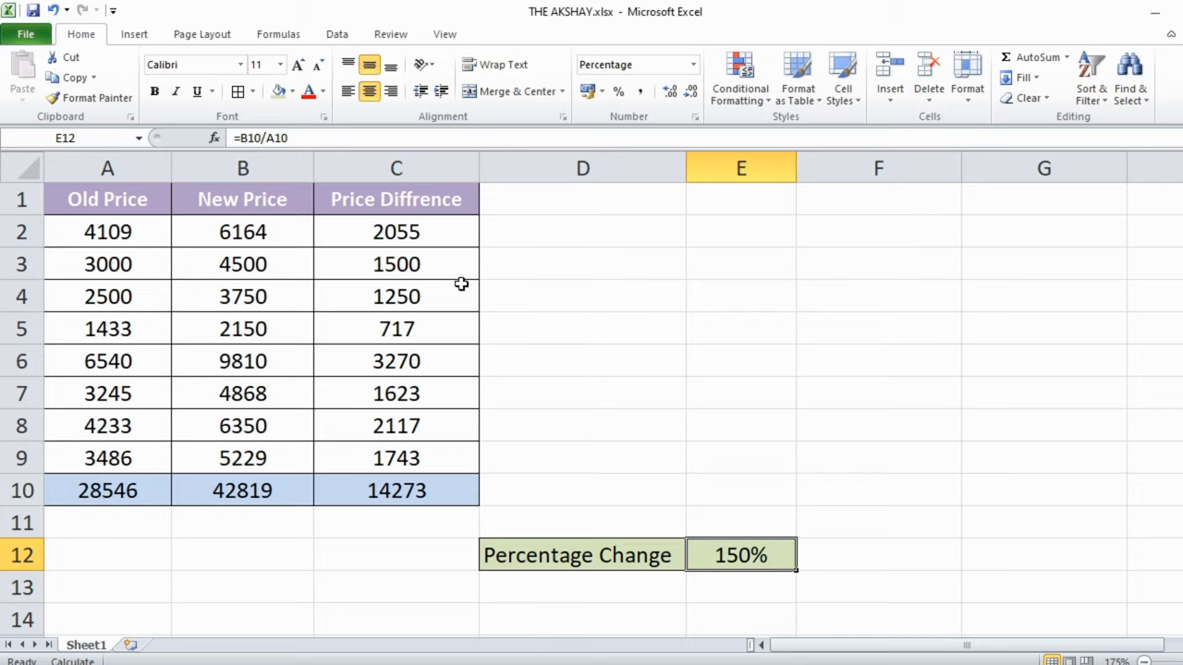
left_click(108, 199)
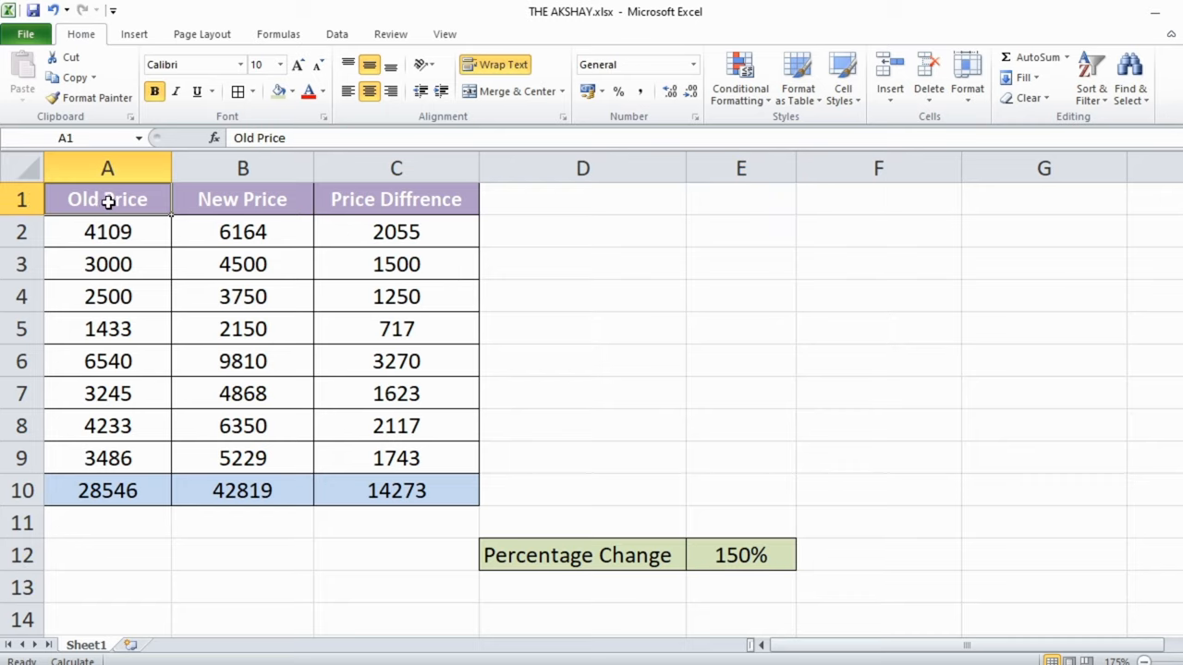
mouse_move(575, 298)
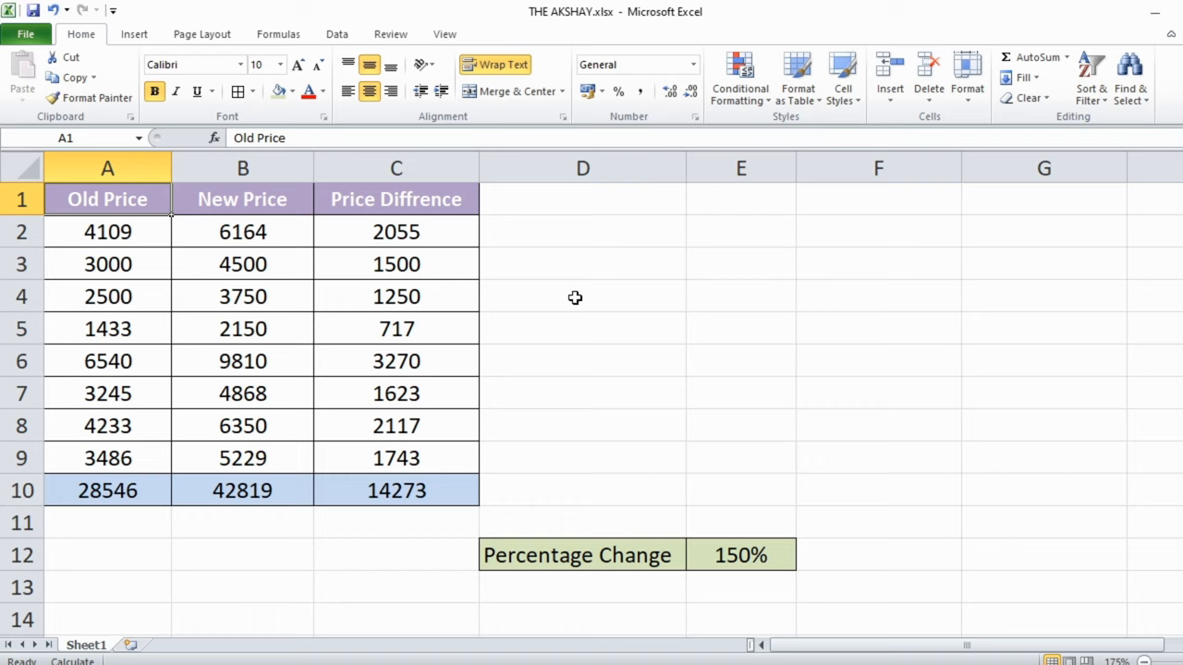
key("ctrl+shift+end")
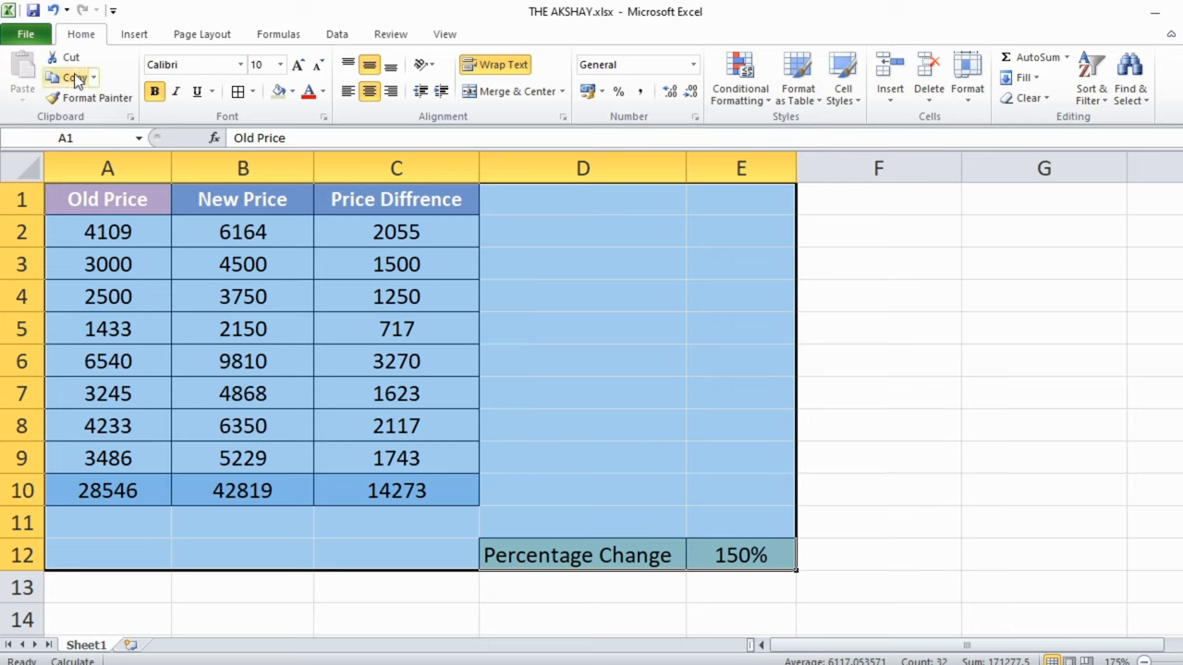
Step: Copy the selected price table block and show the Paste options list
left_click(66, 79)
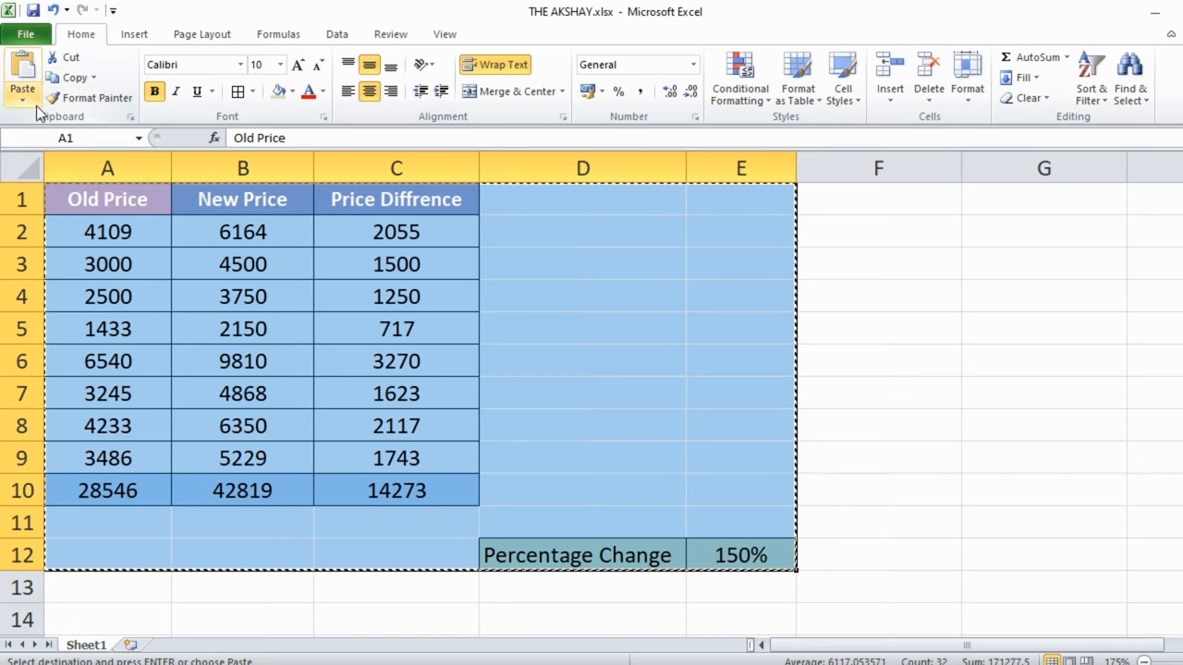
left_click(20, 87)
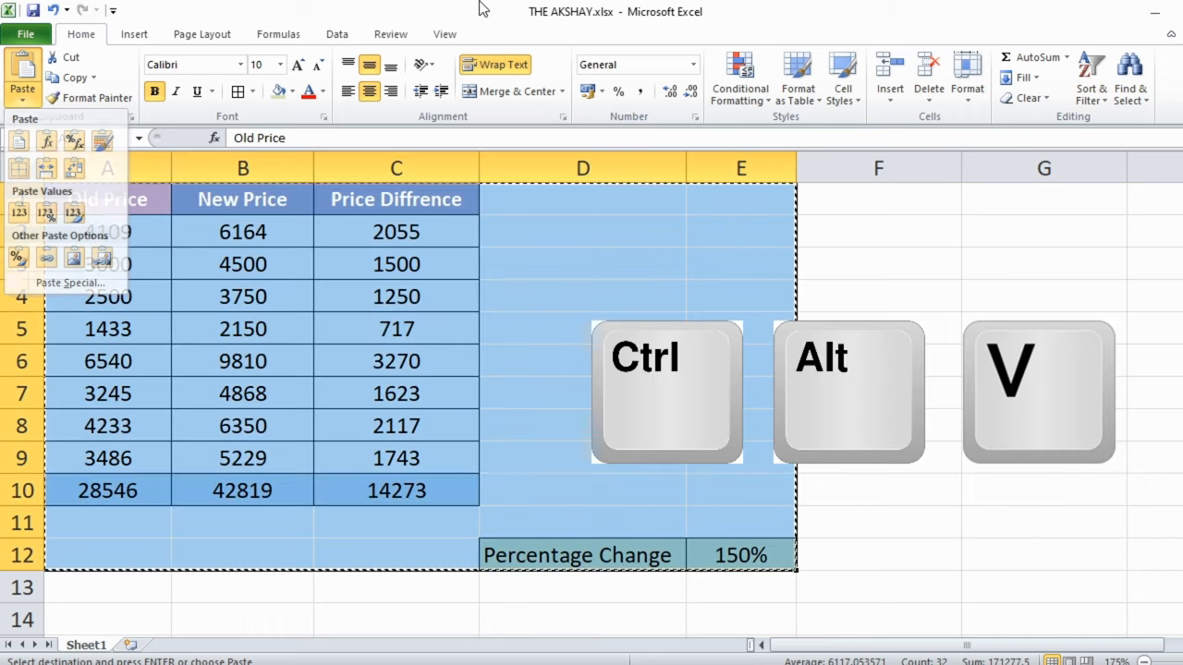
Step: Paste the table over itself as Values, then confirm C8, B10 and E12 hold static numbers
key("ctrl+alt+v")
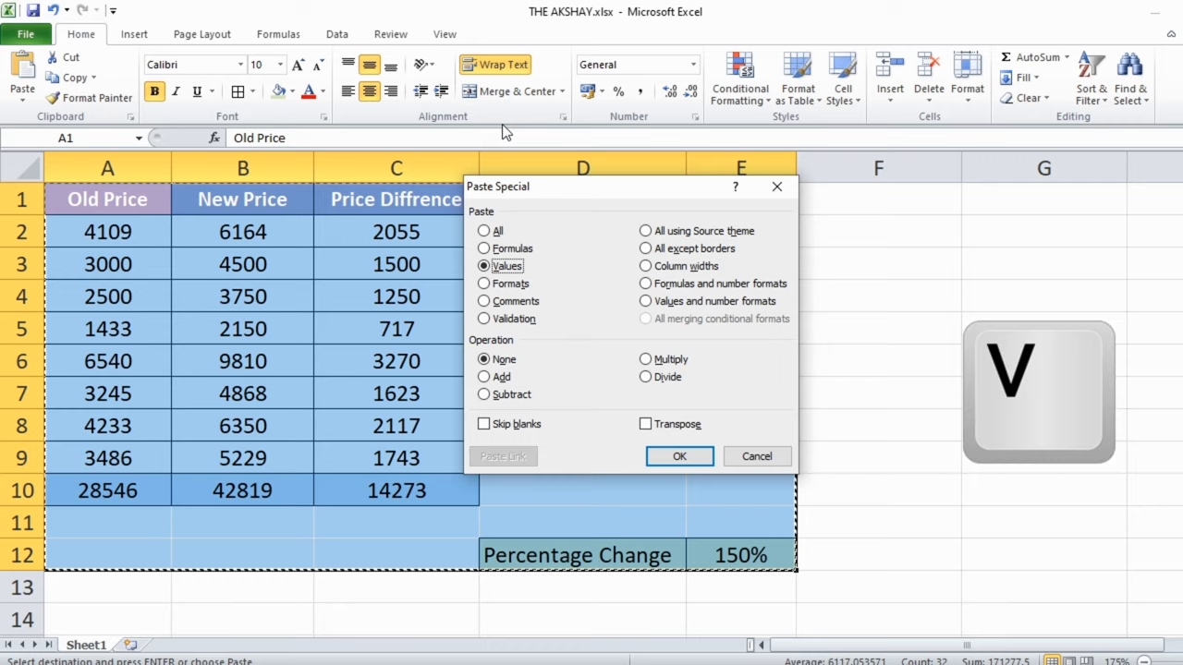
left_click(679, 456)
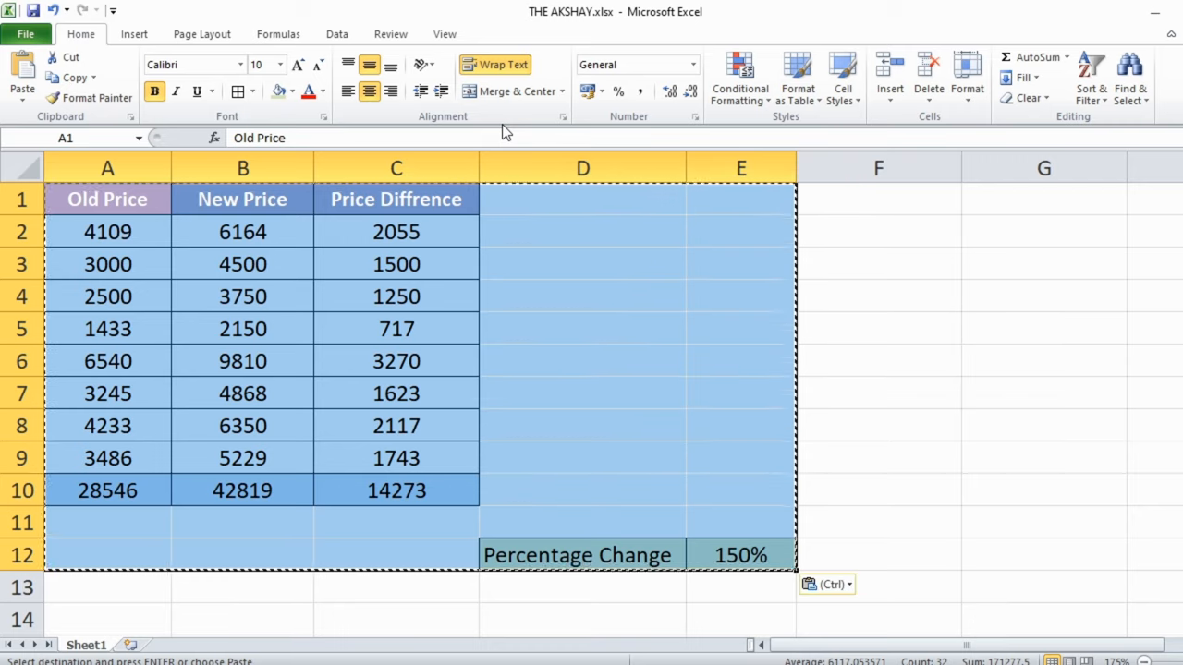
left_click(395, 265)
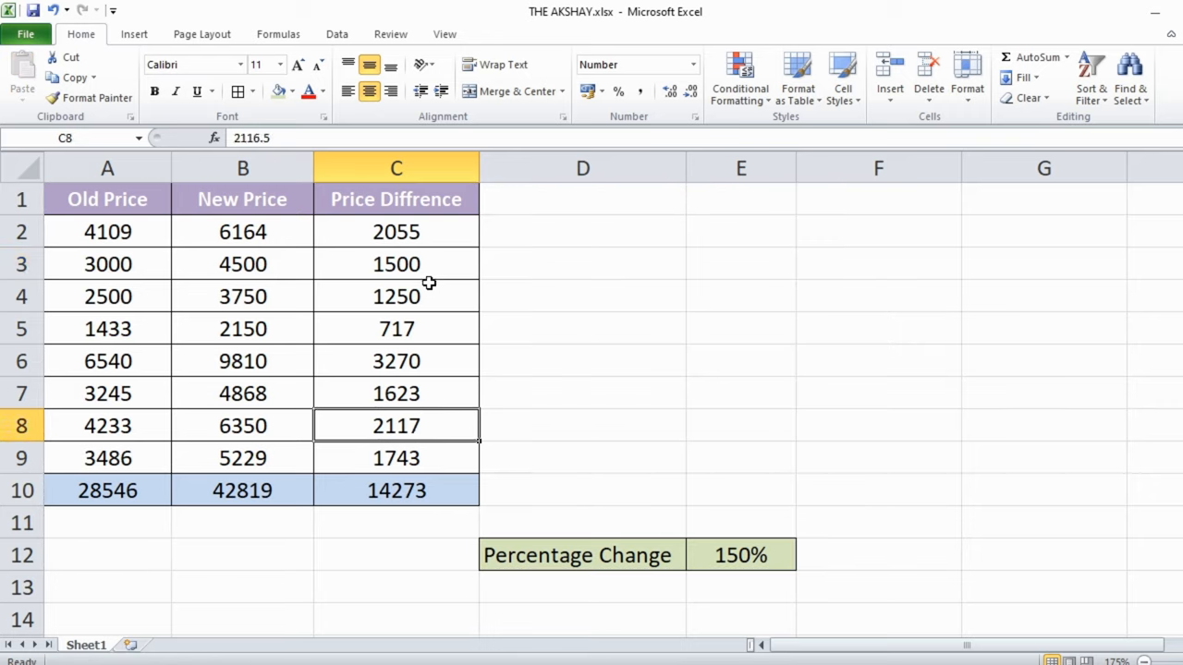
left_click(242, 490)
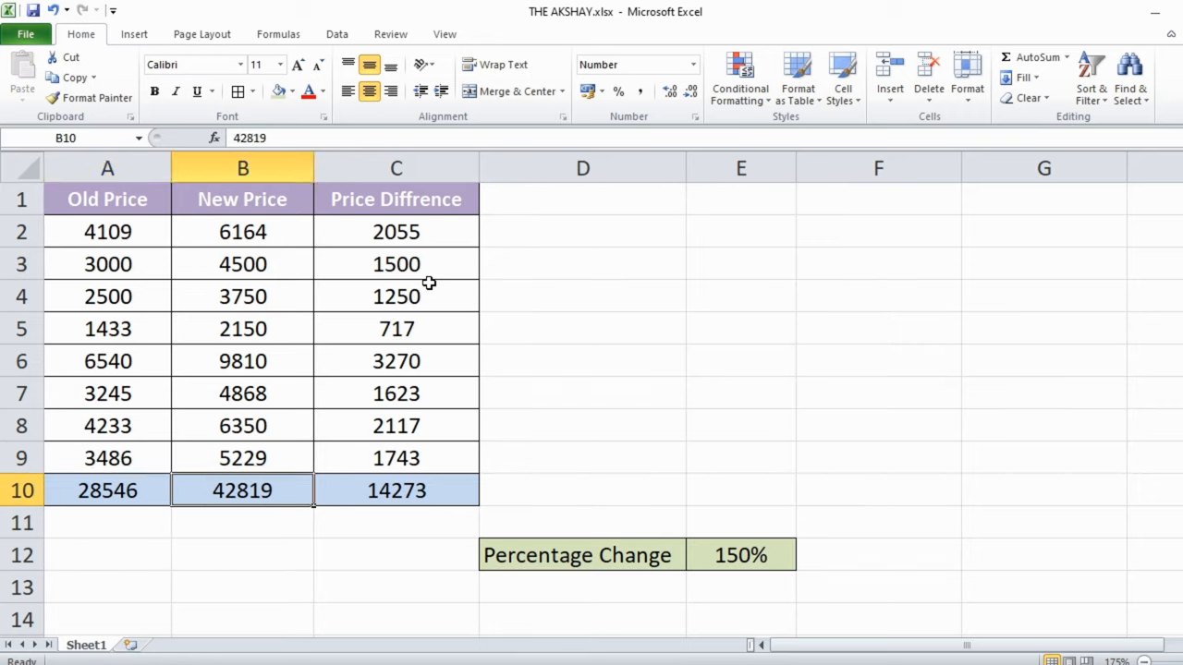
left_click(740, 555)
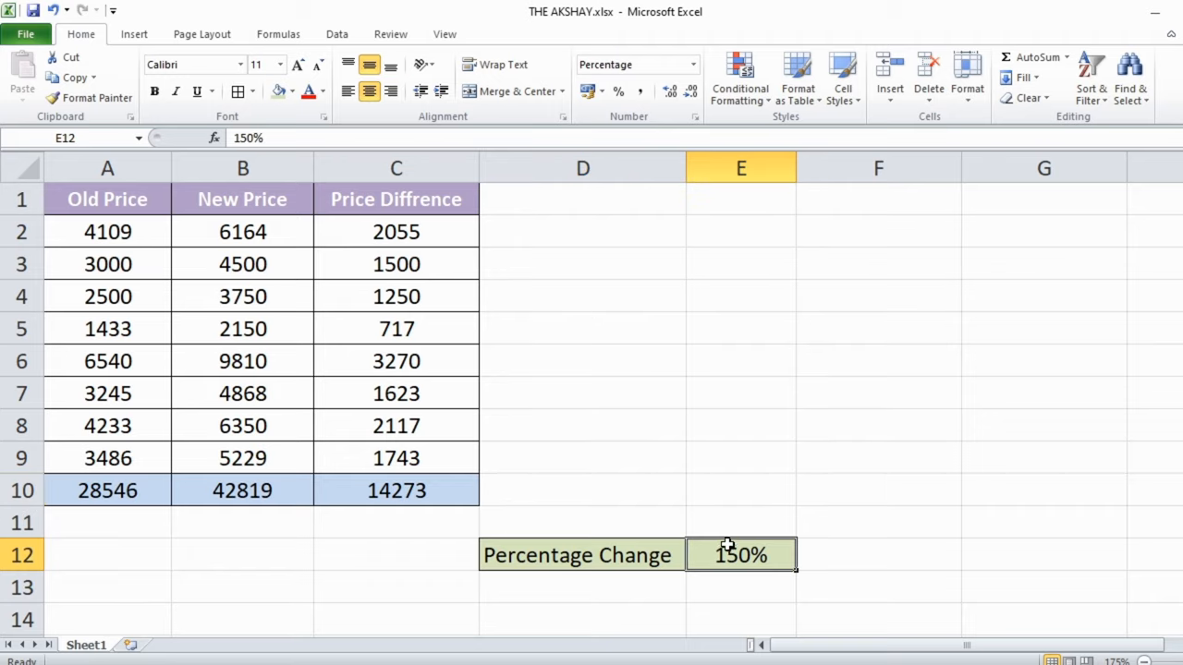